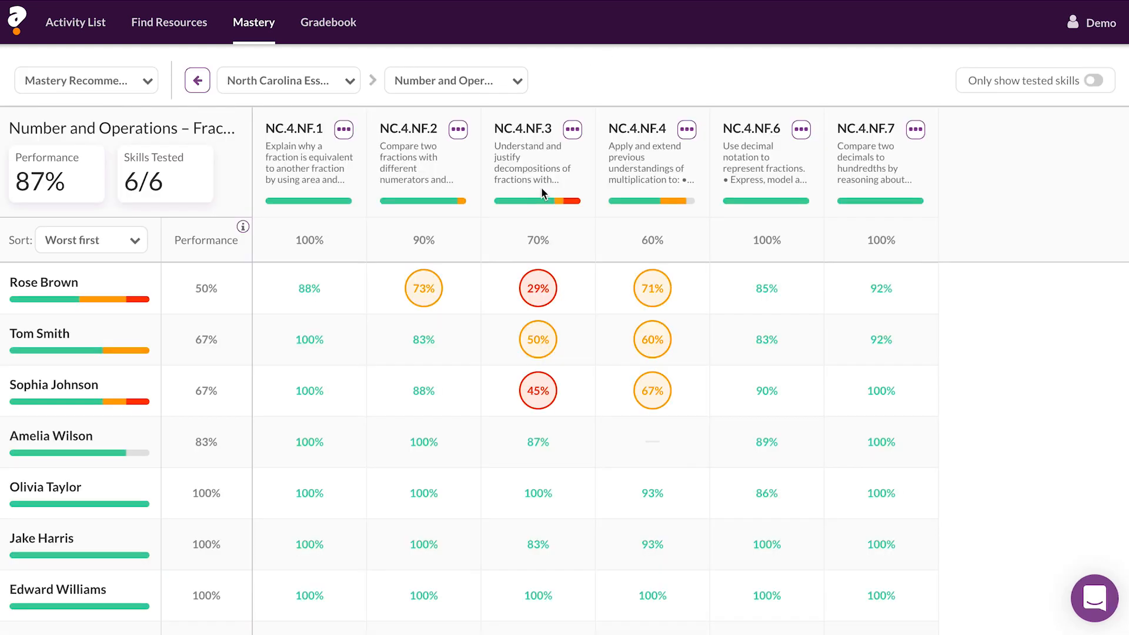
mouse_move(538, 201)
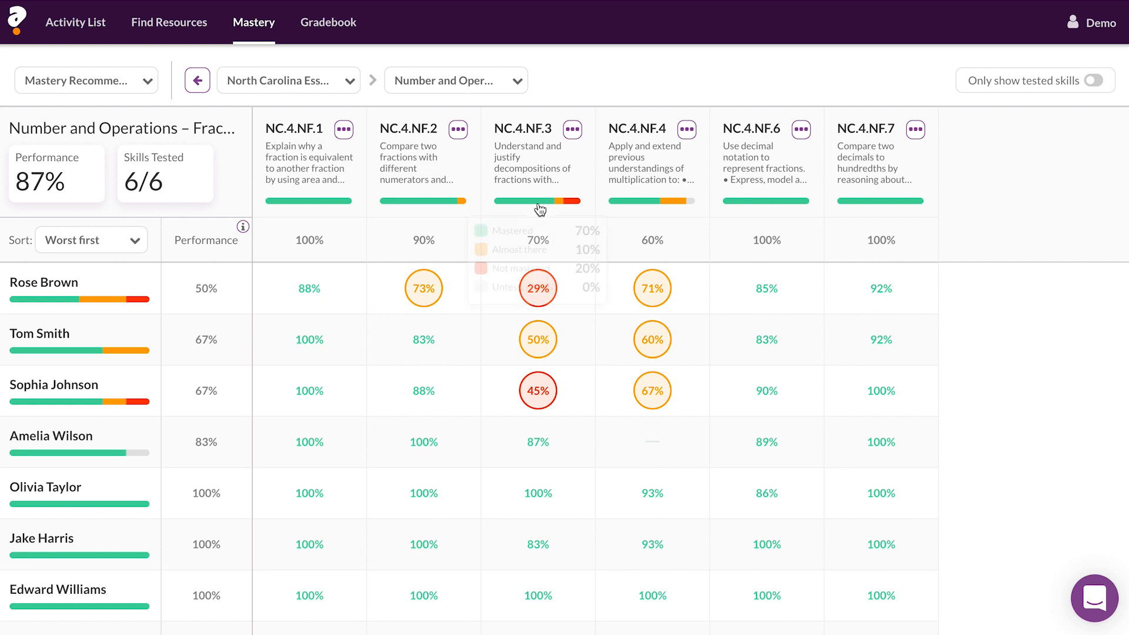
mouse_move(537, 74)
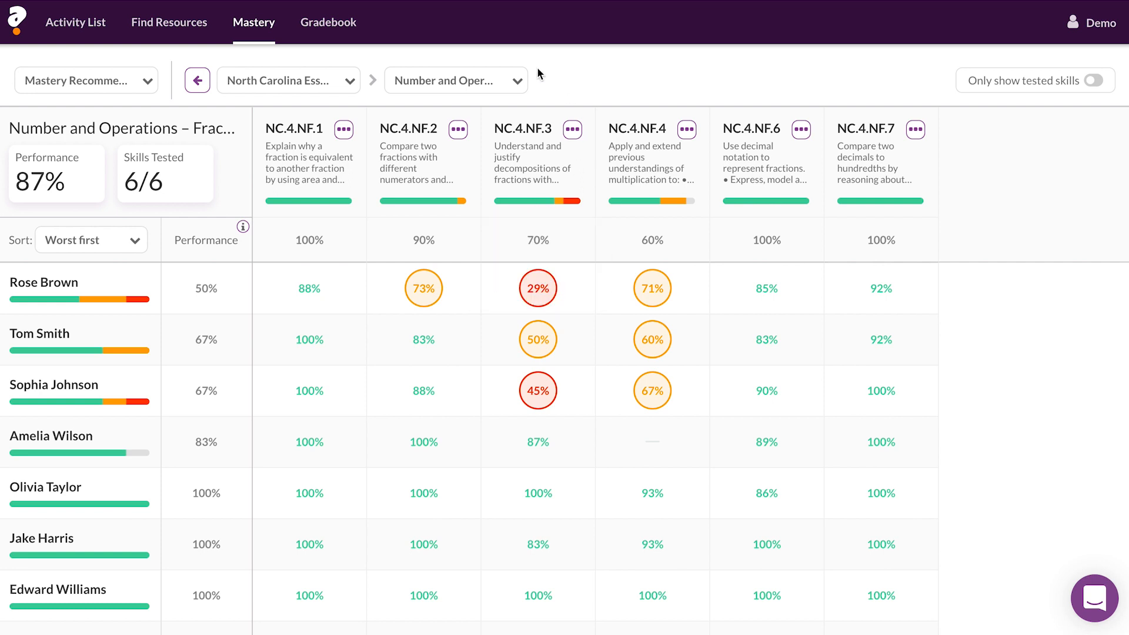
Step: Expand the five individual skills under 3.5 Algebraic Reasoning and reach the Shapes follow-up page
click(169, 23)
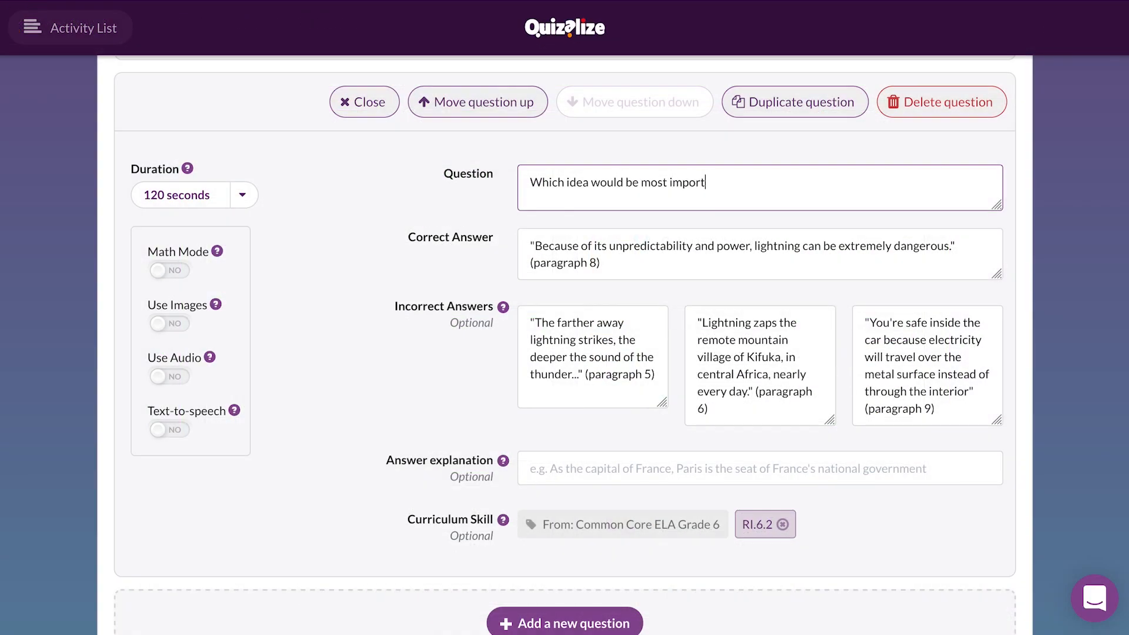
text(ant to inclu)
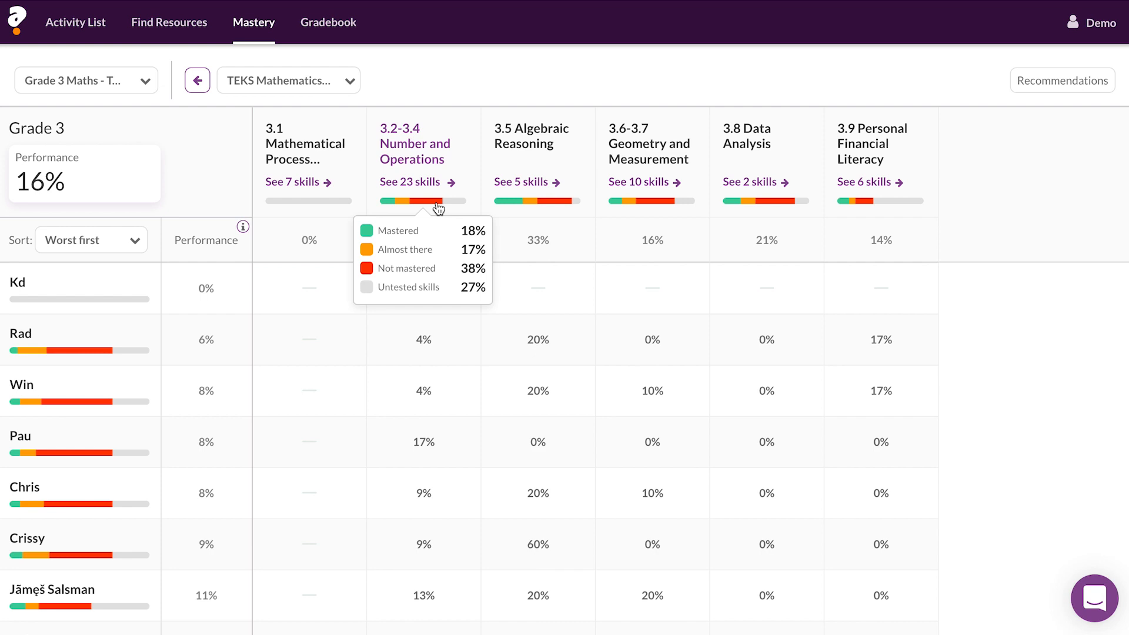
mouse_move(537, 200)
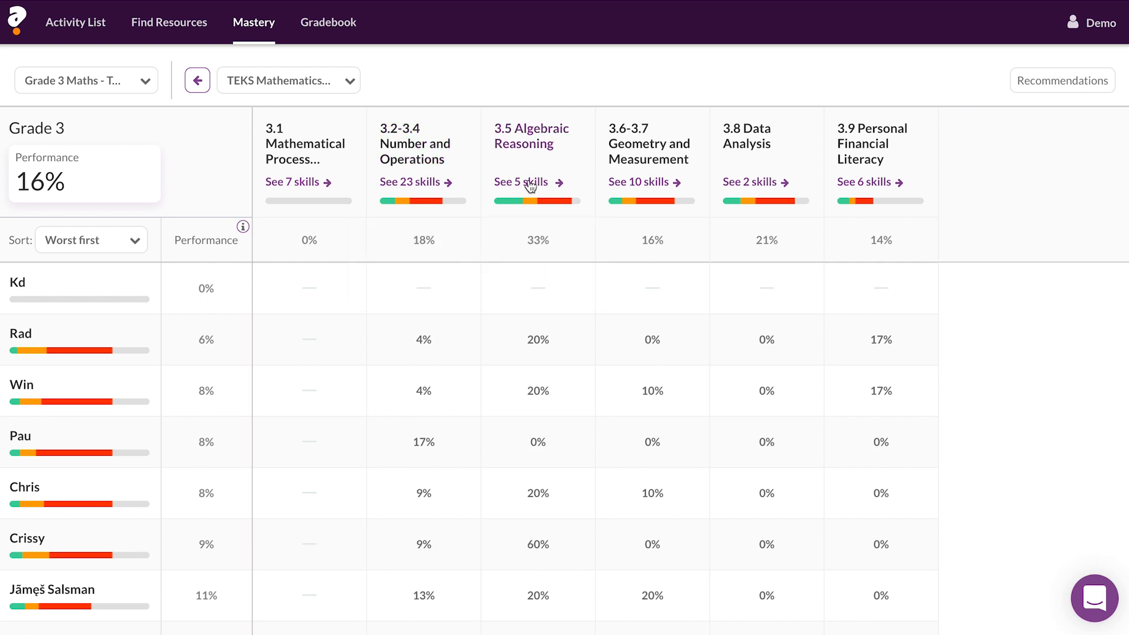
click(521, 181)
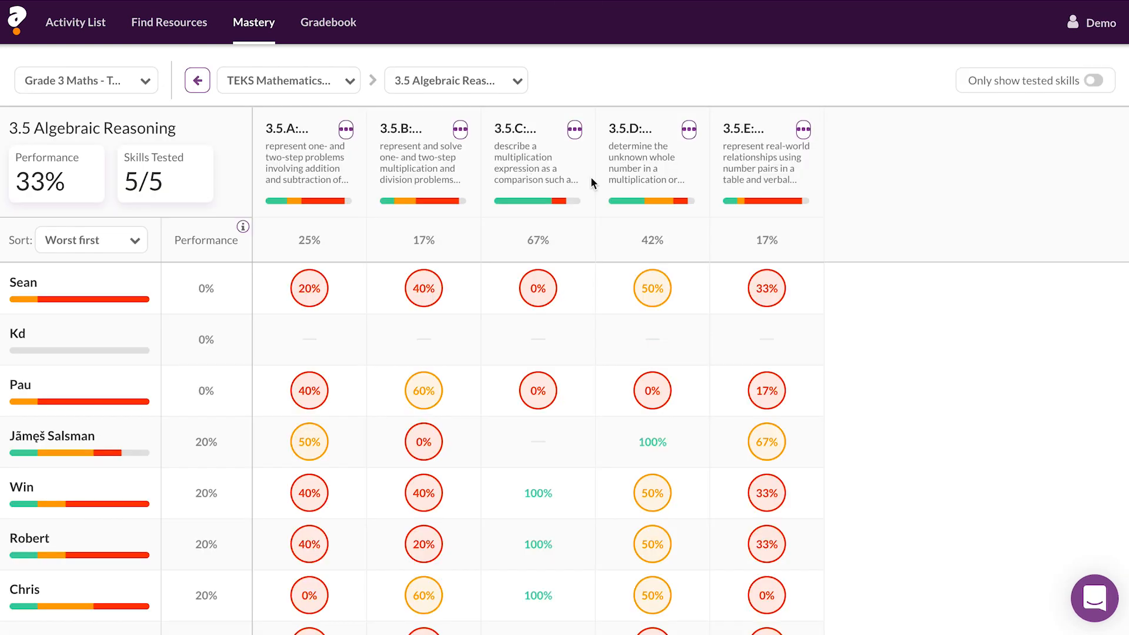
mouse_move(848, 190)
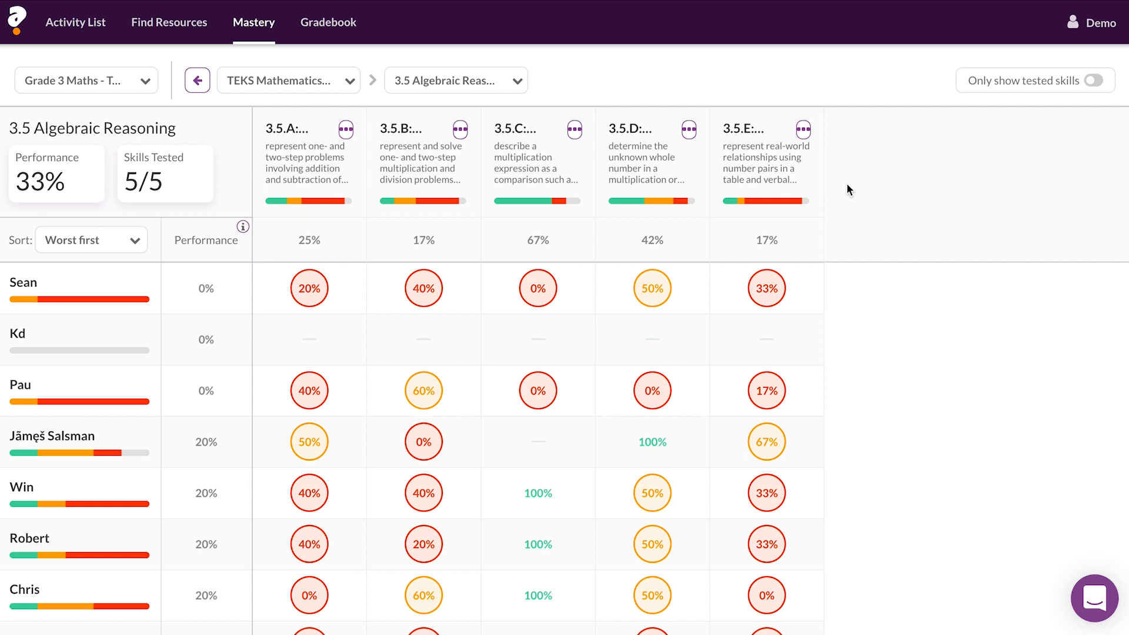
scroll(down, 3)
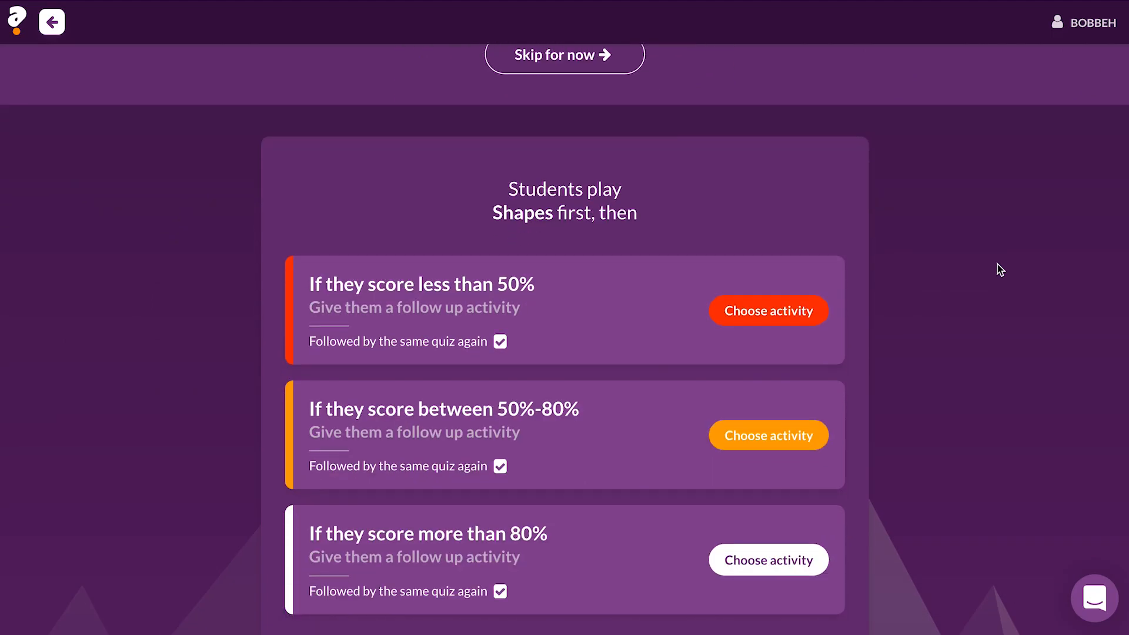
mouse_move(768, 310)
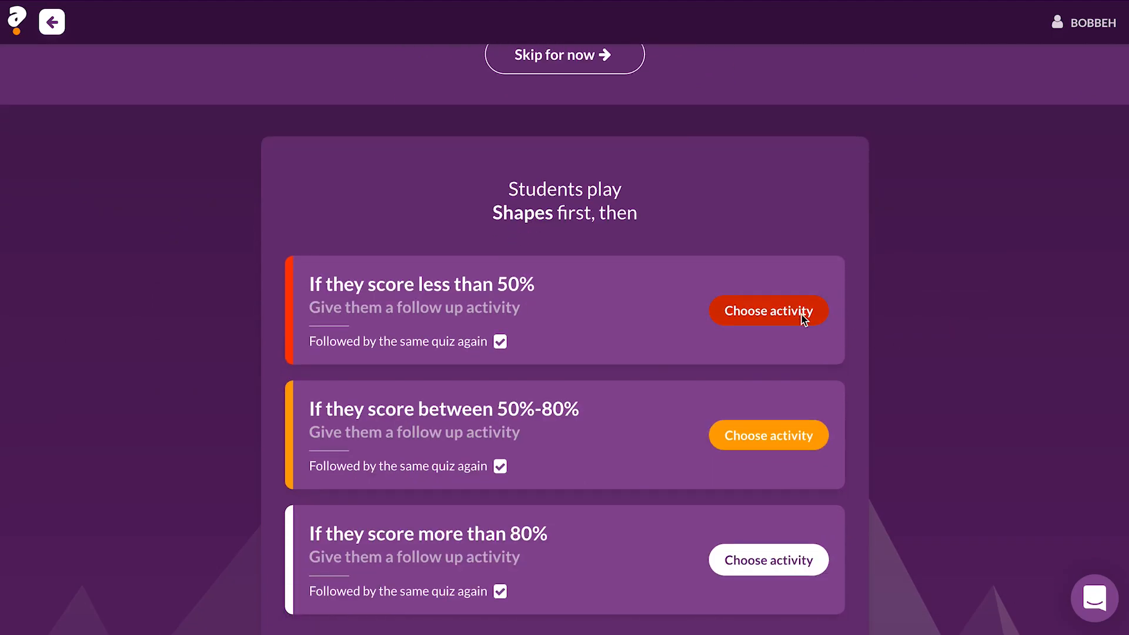
Step: Assign the Order of Operations quiz from Common Core Math Grade 5 to students scoring under 50%
click(768, 311)
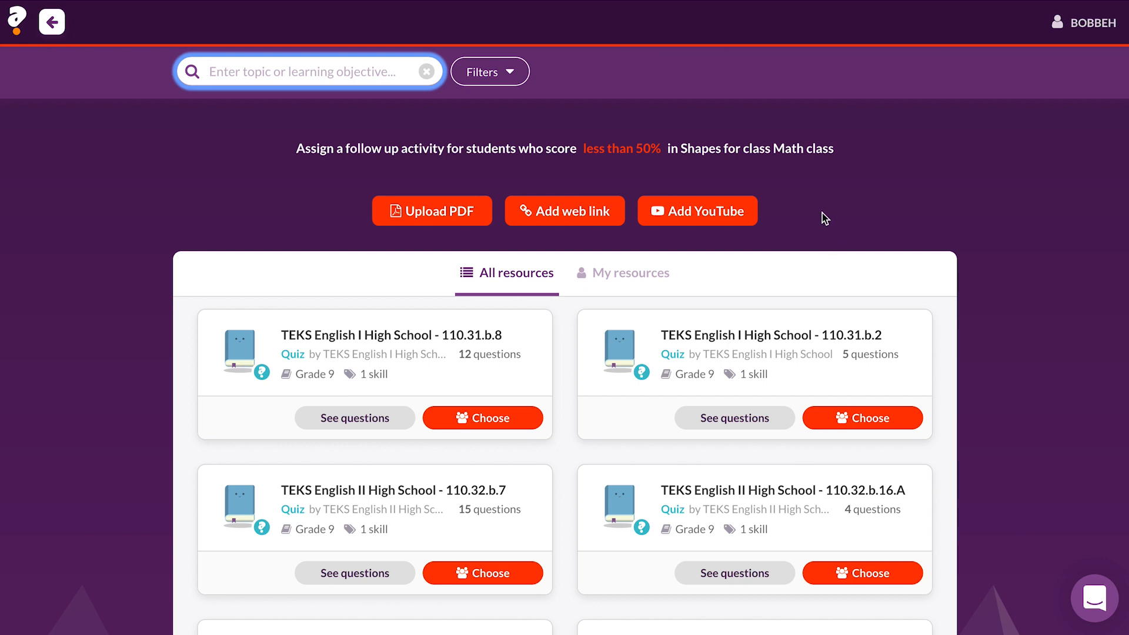
click(489, 72)
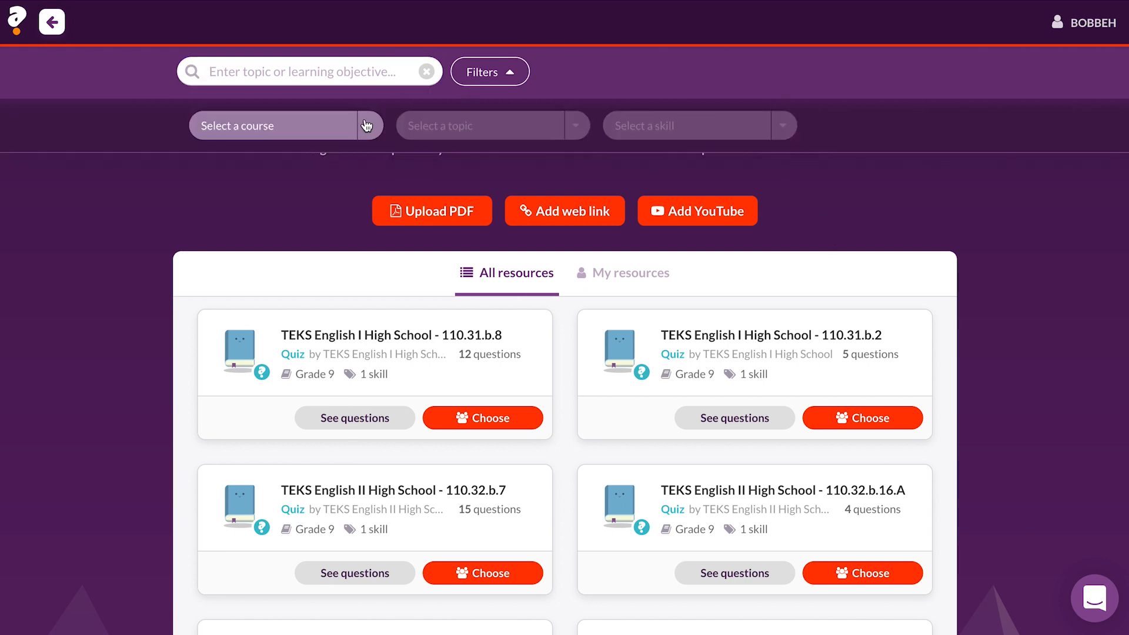
click(274, 126)
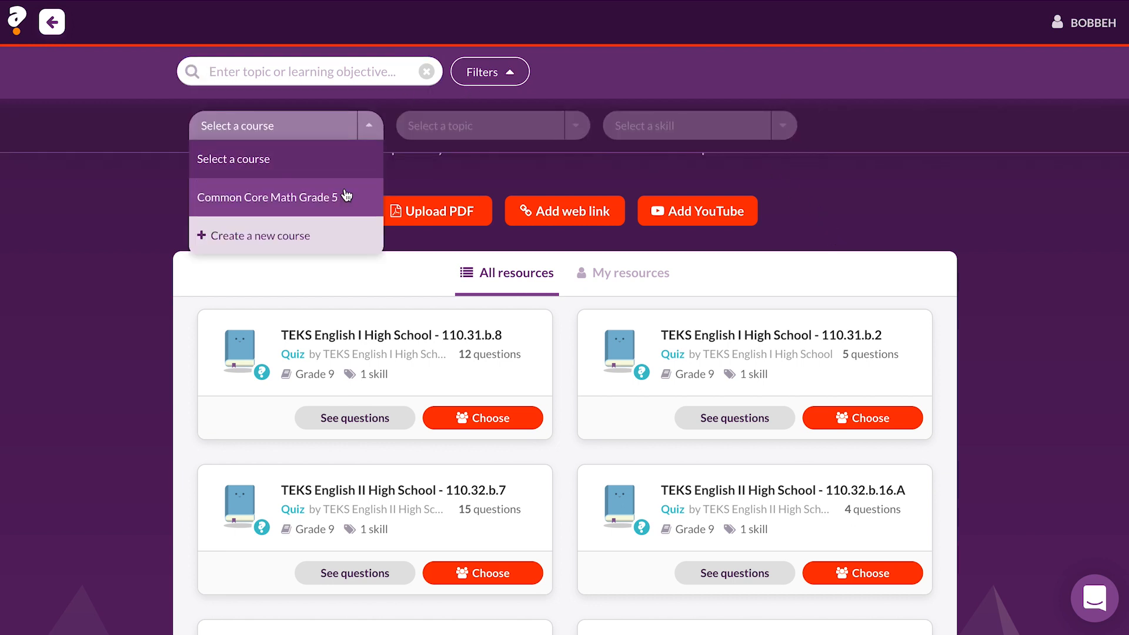
click(268, 197)
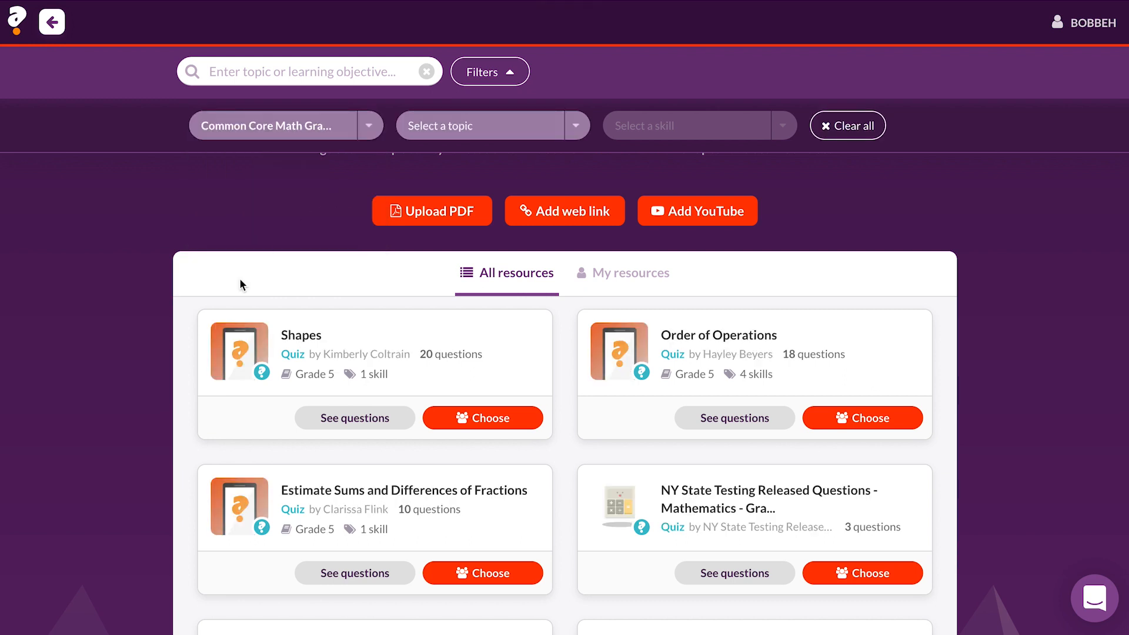
mouse_move(862, 417)
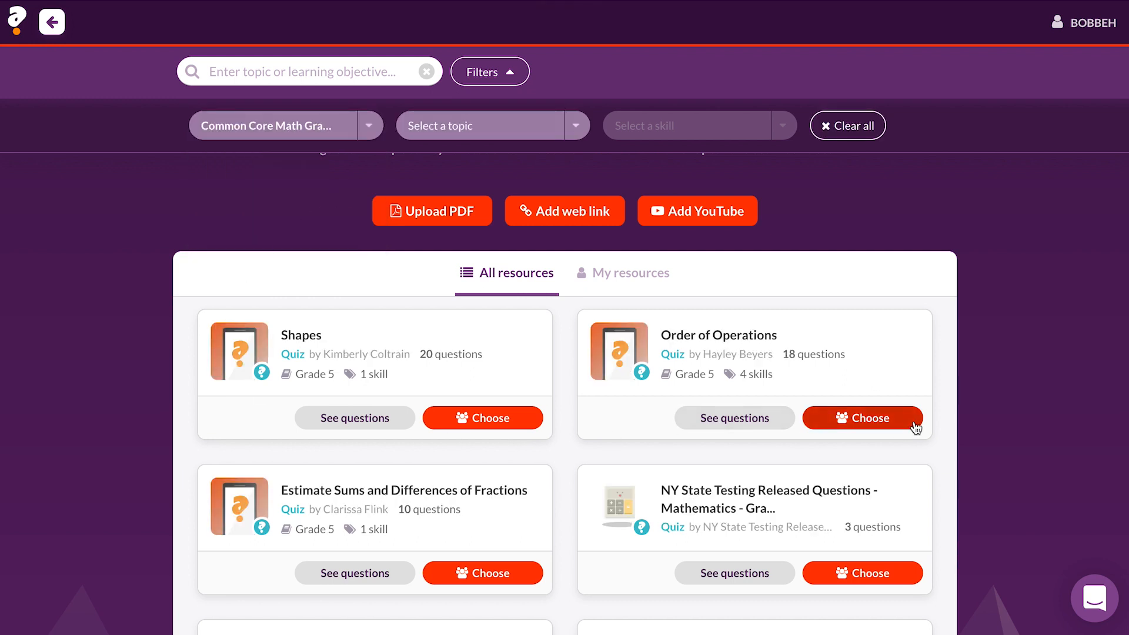
click(862, 418)
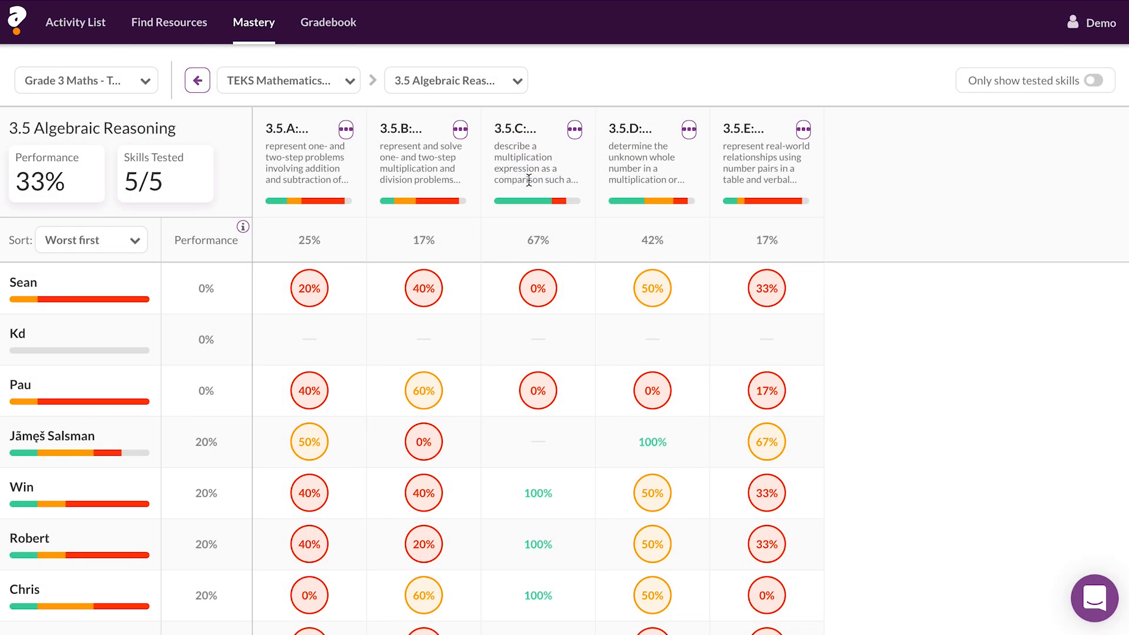
mouse_move(848, 190)
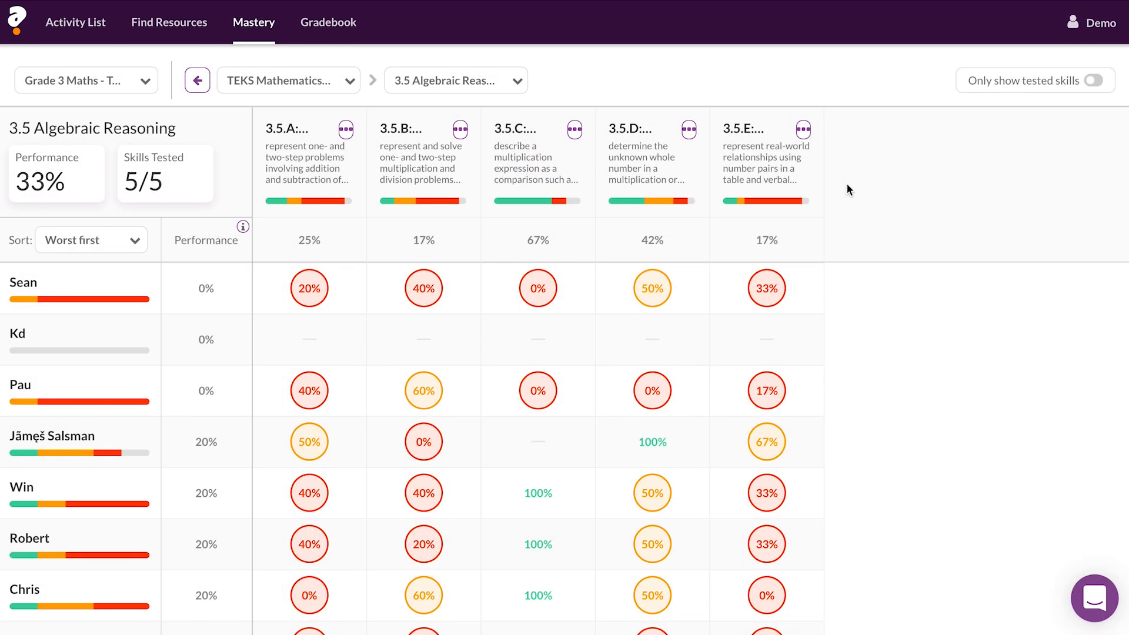